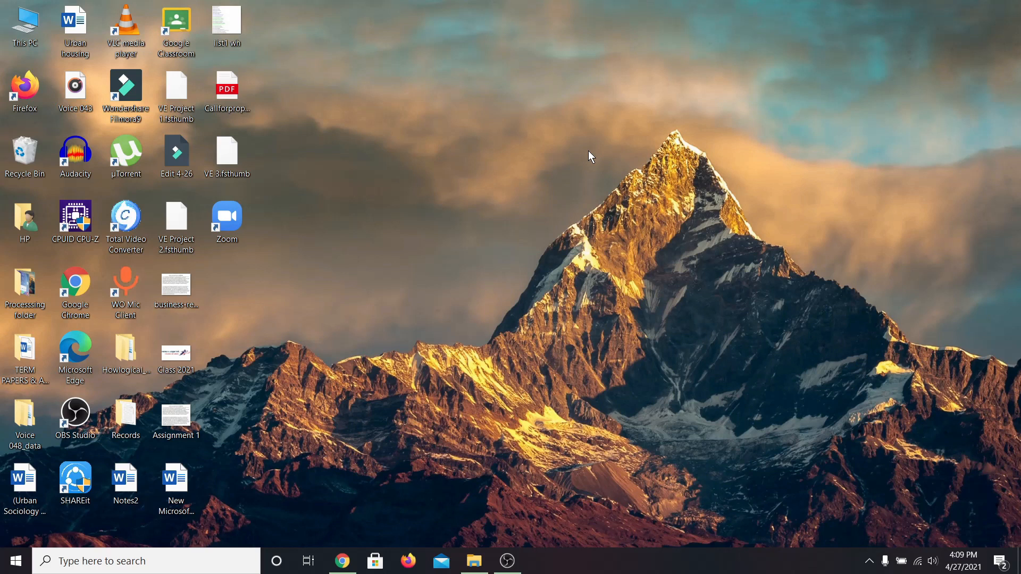
pyautogui.moveTo(580, 176)
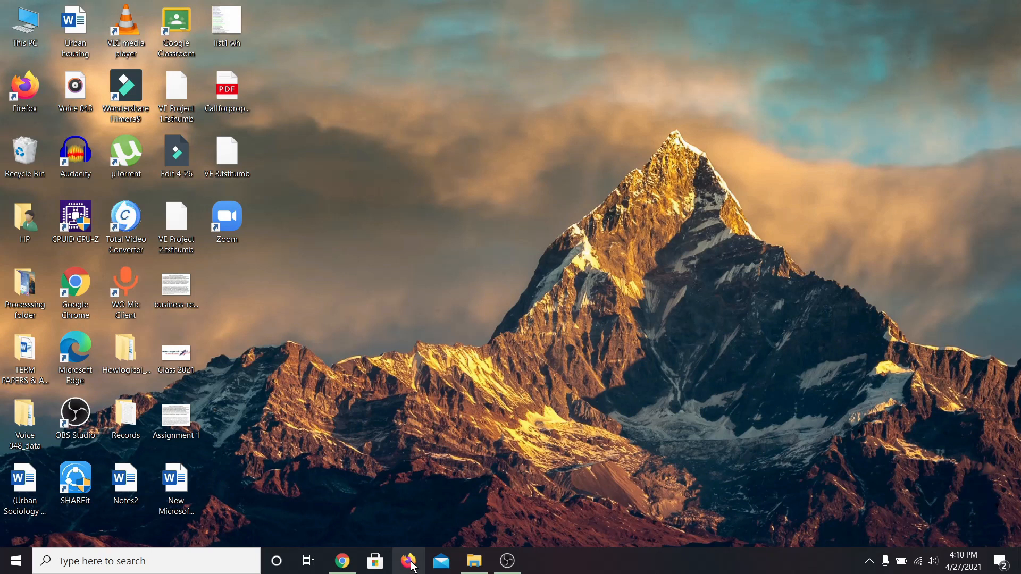
# Load whatsapp.com in Firefox from the taskbar.
pyautogui.click(408, 561)
pyautogui.write('whatsapp.c')
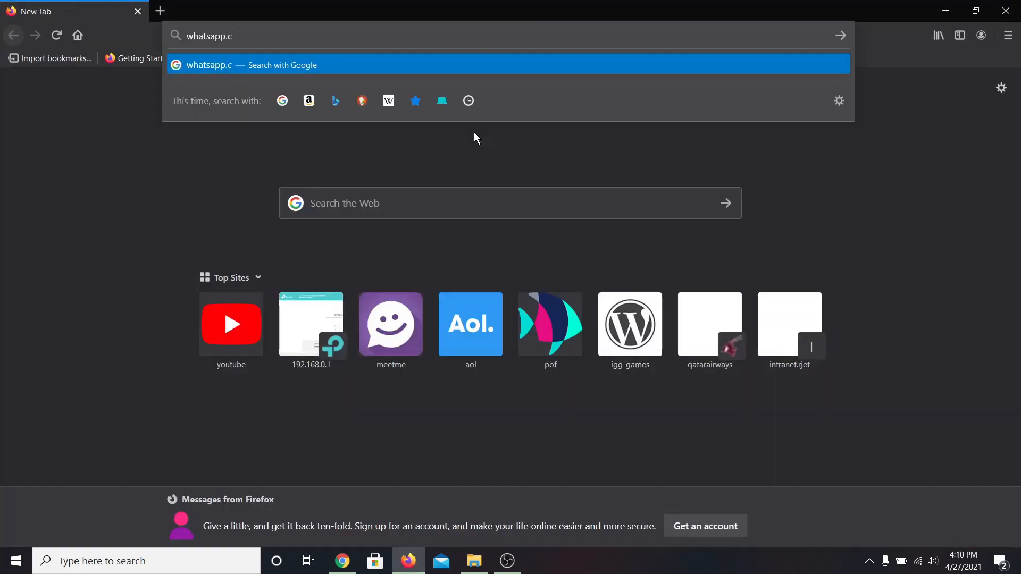
pyautogui.write('om')
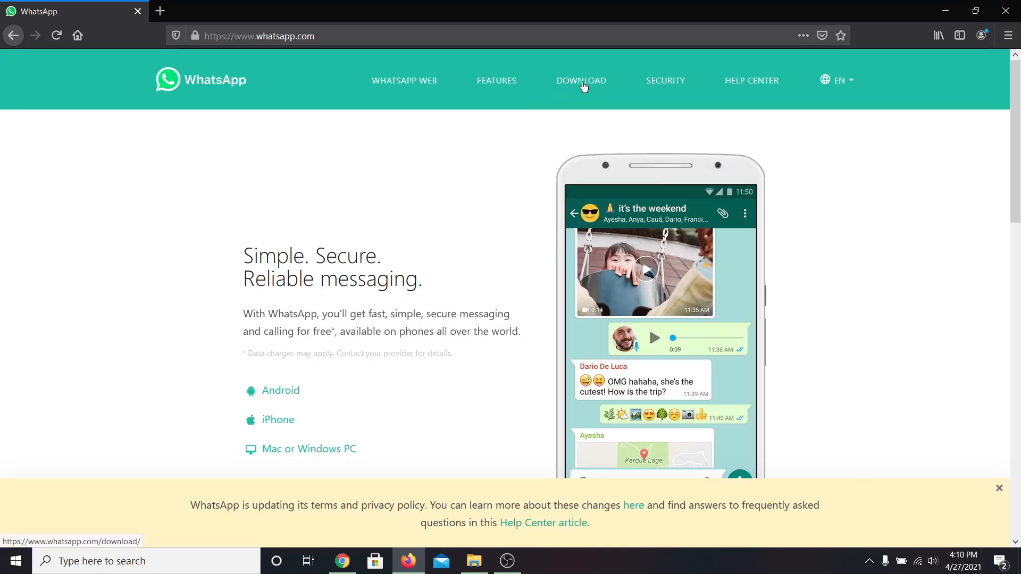
# Download the 64-bit Windows installer from WhatsApp's download page and view all downloads.
pyautogui.click(580, 80)
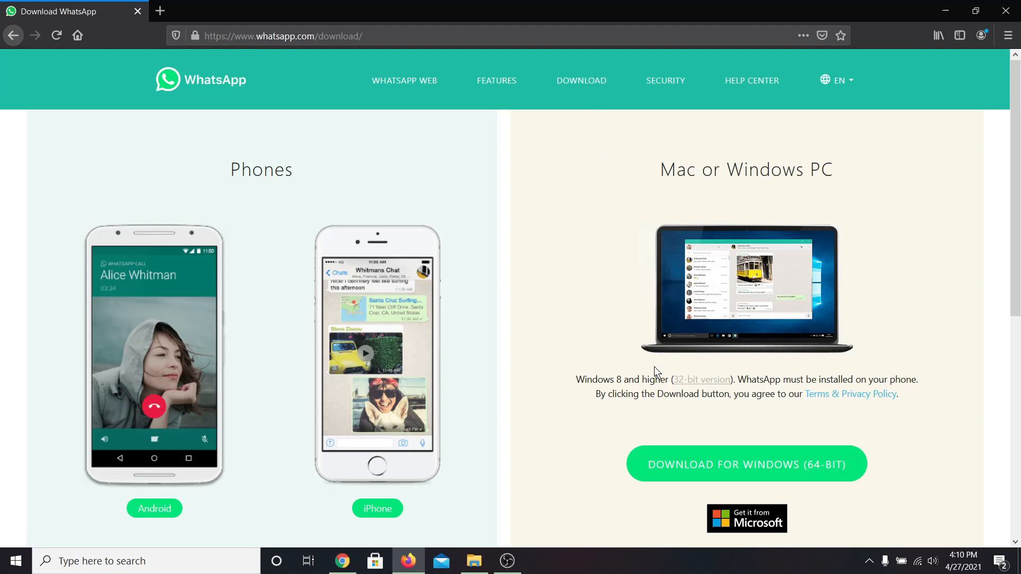
pyautogui.moveTo(739, 468)
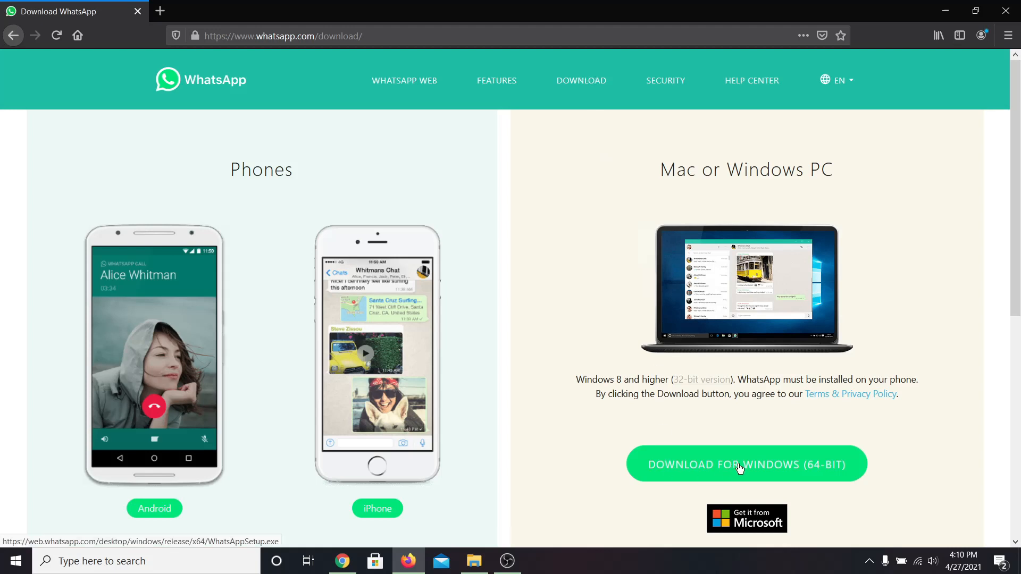
pyautogui.click(746, 465)
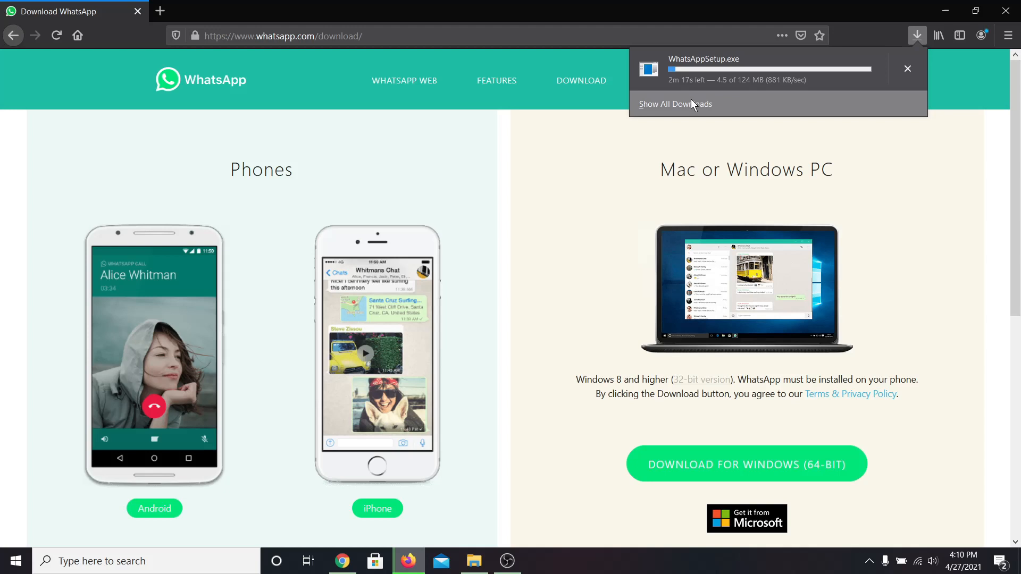
pyautogui.click(675, 105)
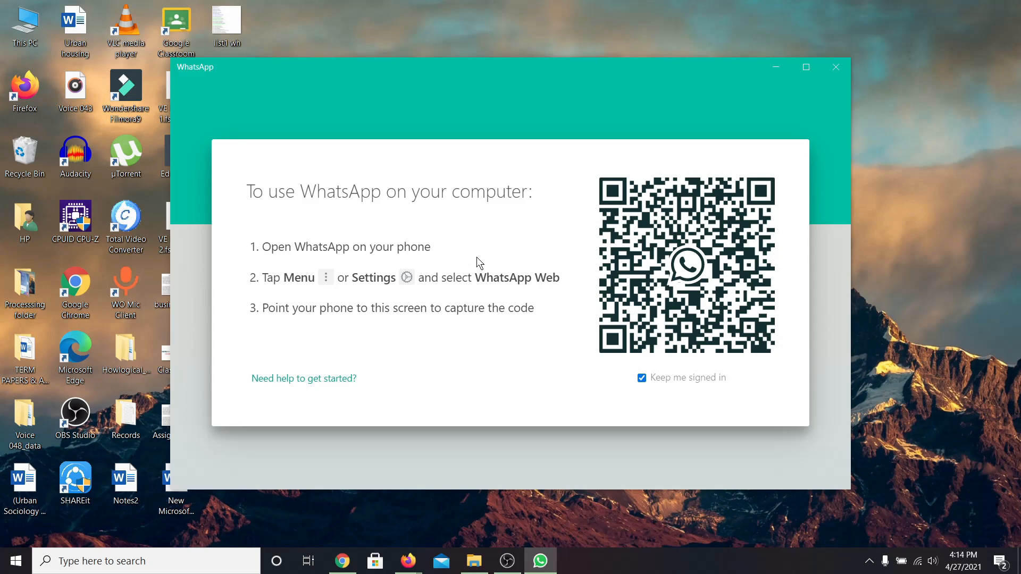
pyautogui.moveTo(489, 254)
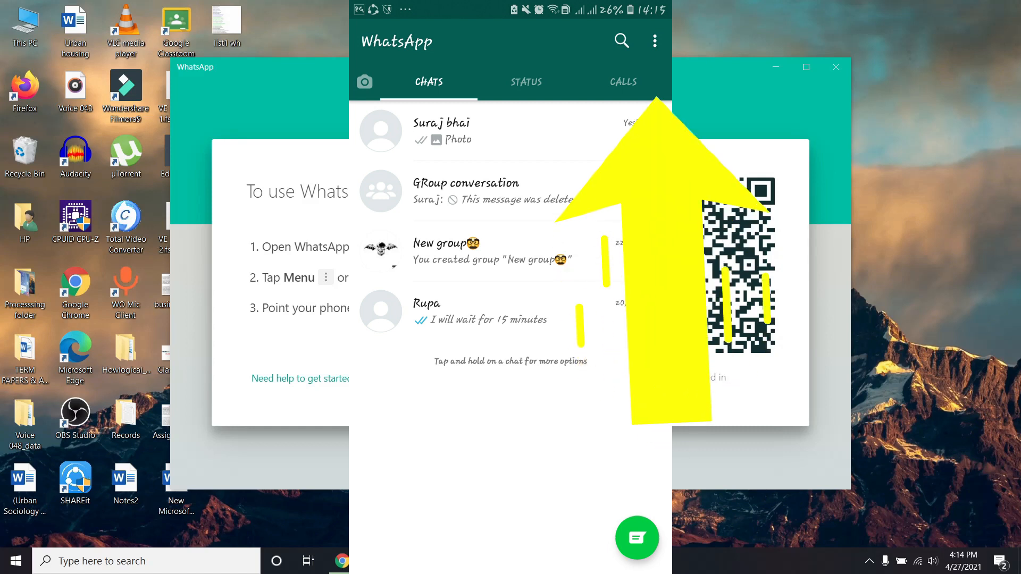
# Open Settings, then the QR page's Scan Code, and dismiss instructions to start the camera.
pyautogui.click(654, 41)
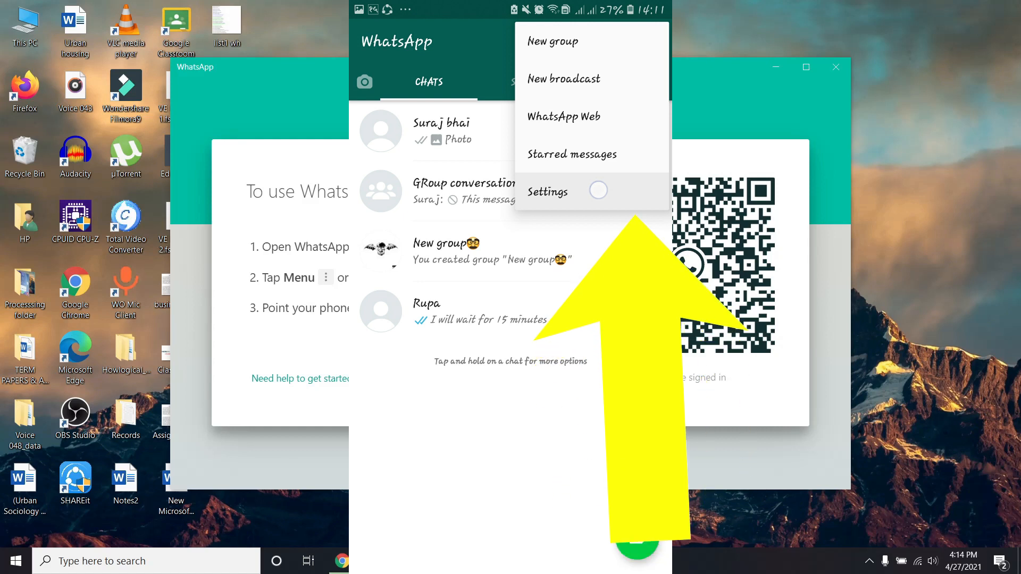
pyautogui.click(547, 191)
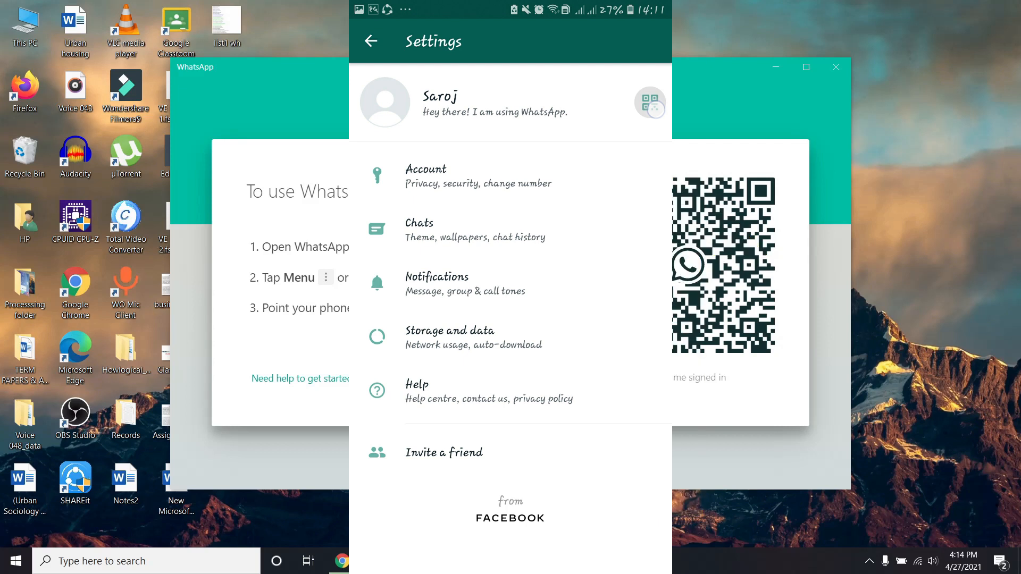
pyautogui.click(649, 102)
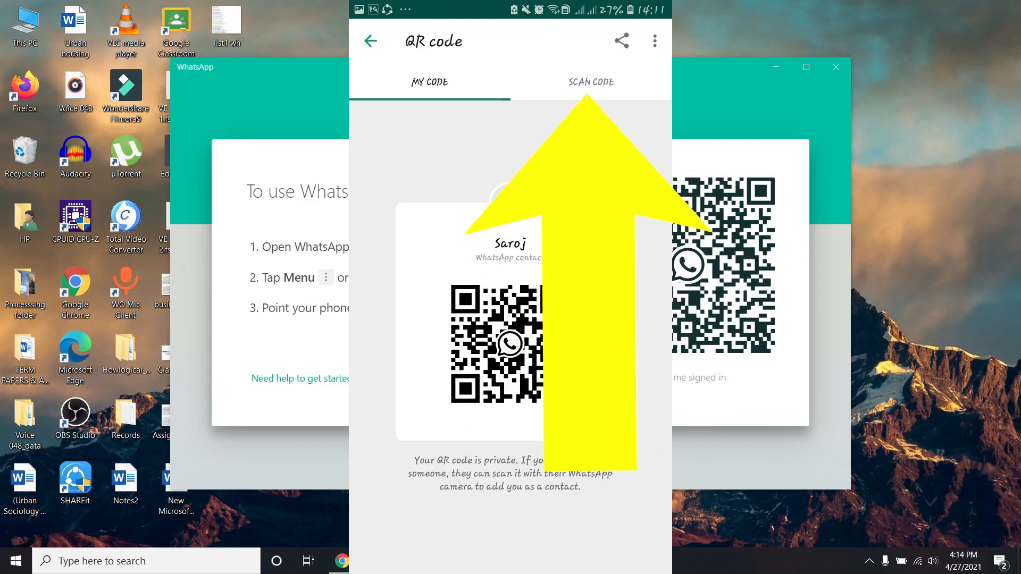
pyautogui.click(590, 82)
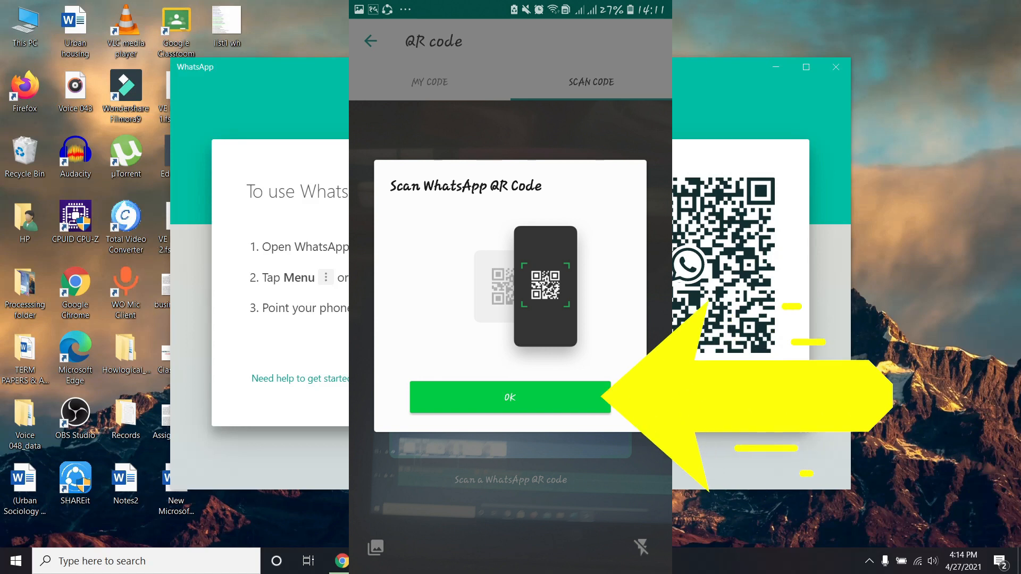
pyautogui.click(510, 398)
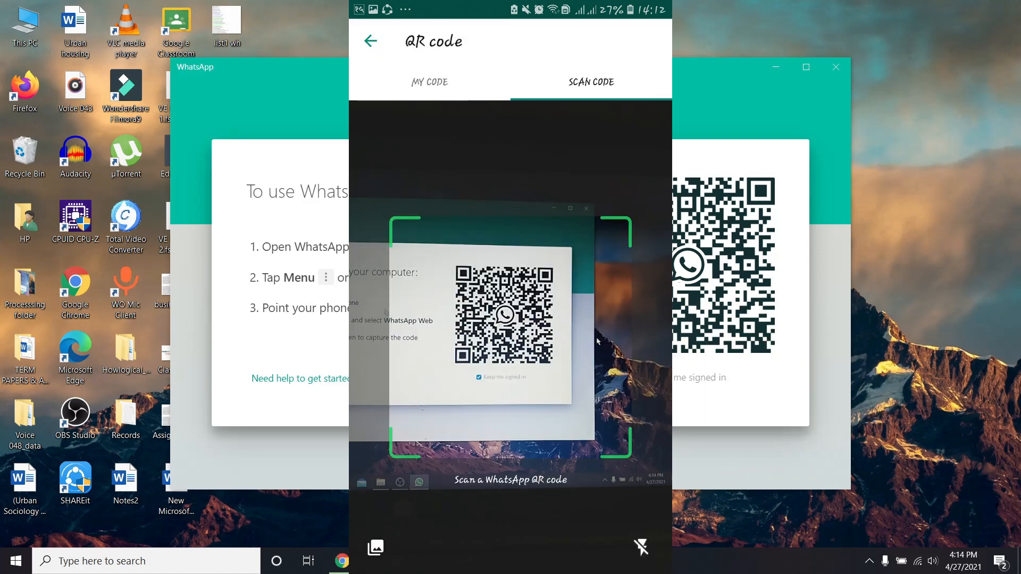